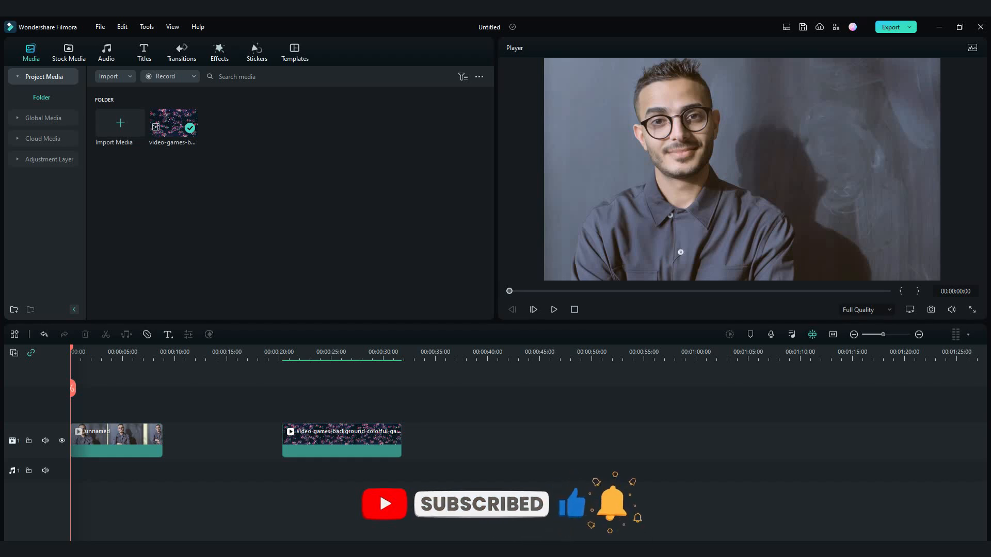
Search the Effects library for 'face off' to find the Face-off effect
{"action": "left_click", "coordinate": [219, 48]}
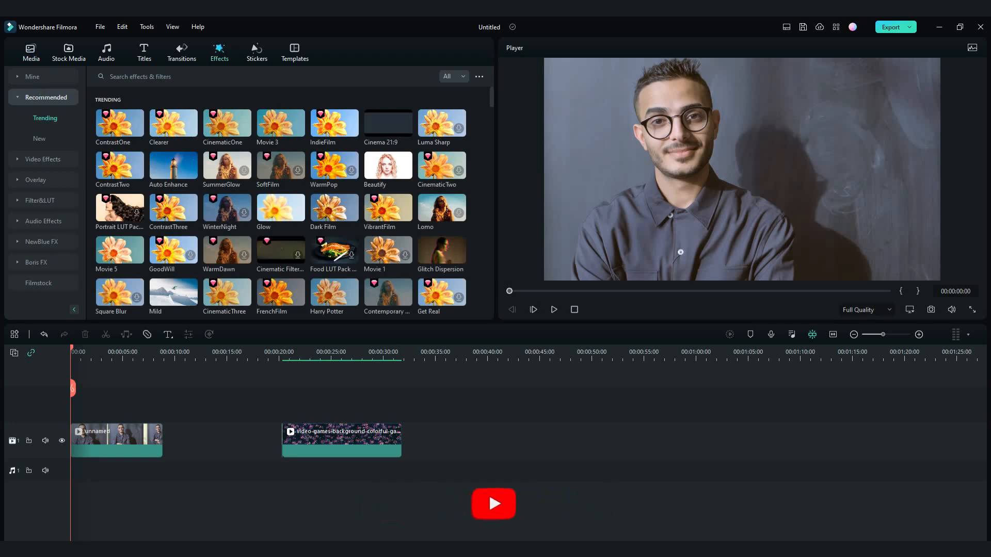
{"action": "type", "text": "face off"}
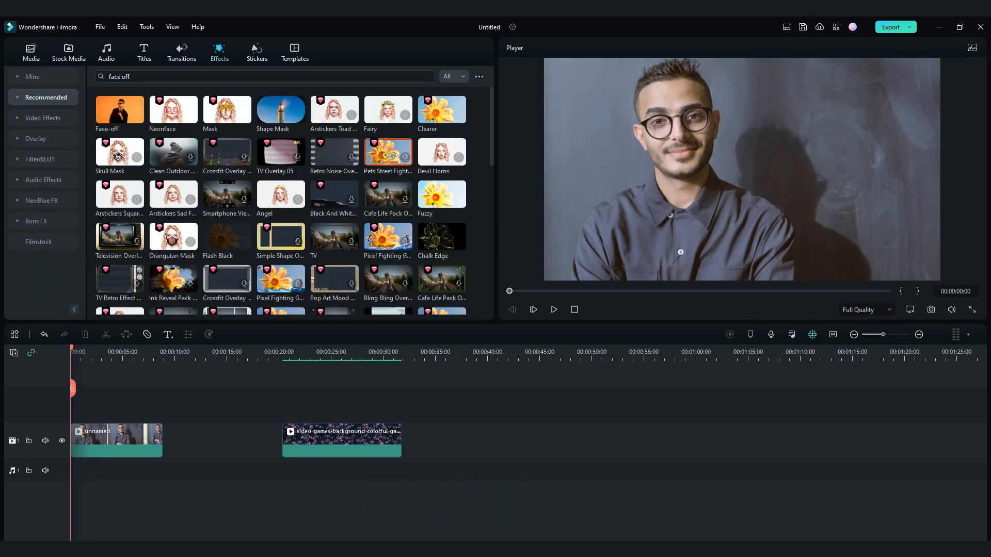
Place the Face-off effect on track 2 over the portrait clip and preview it briefly
{"action": "left_click_drag", "start_coordinate": [119, 108], "coordinate": [119, 404]}
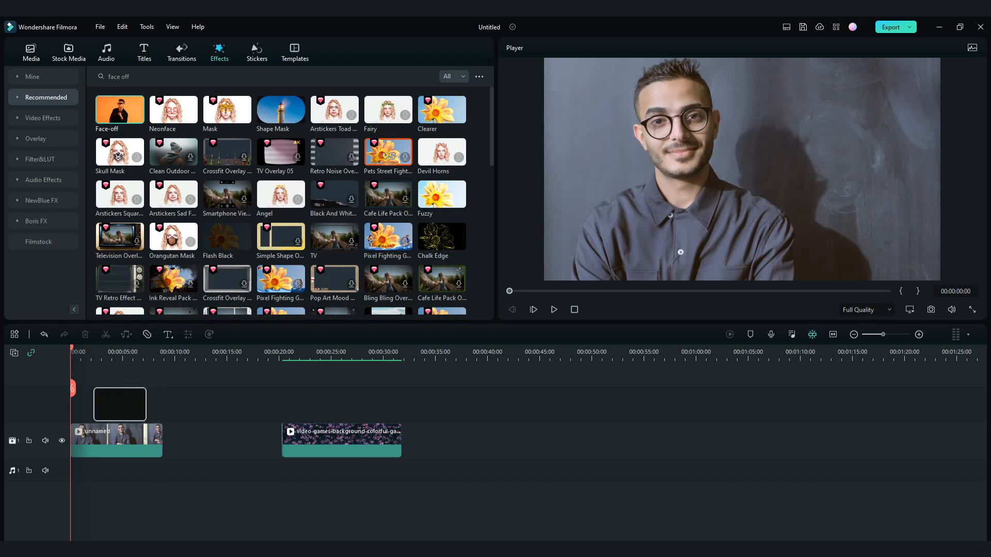
{"action": "left_click_drag", "start_coordinate": [120, 108], "coordinate": [117, 409]}
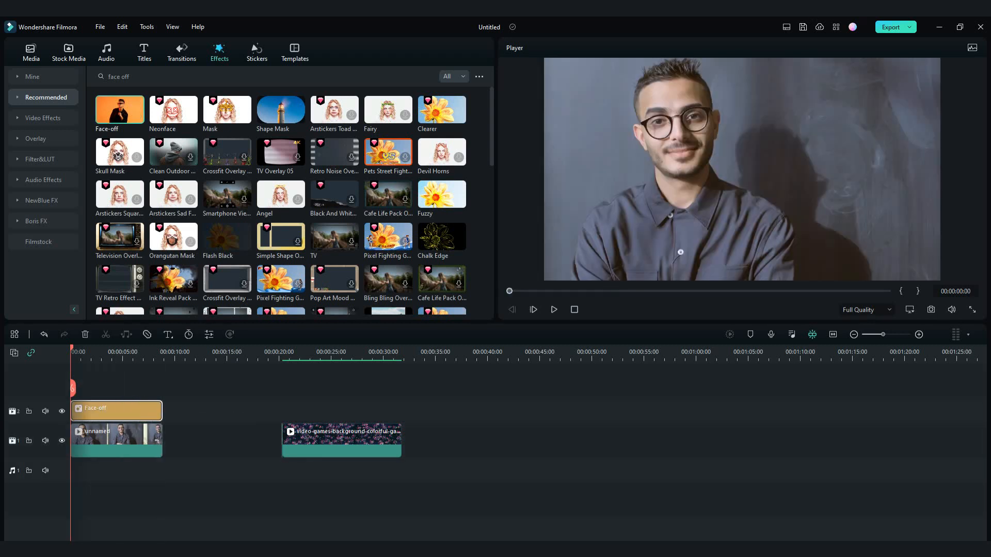
{"action": "left_click", "coordinate": [554, 310]}
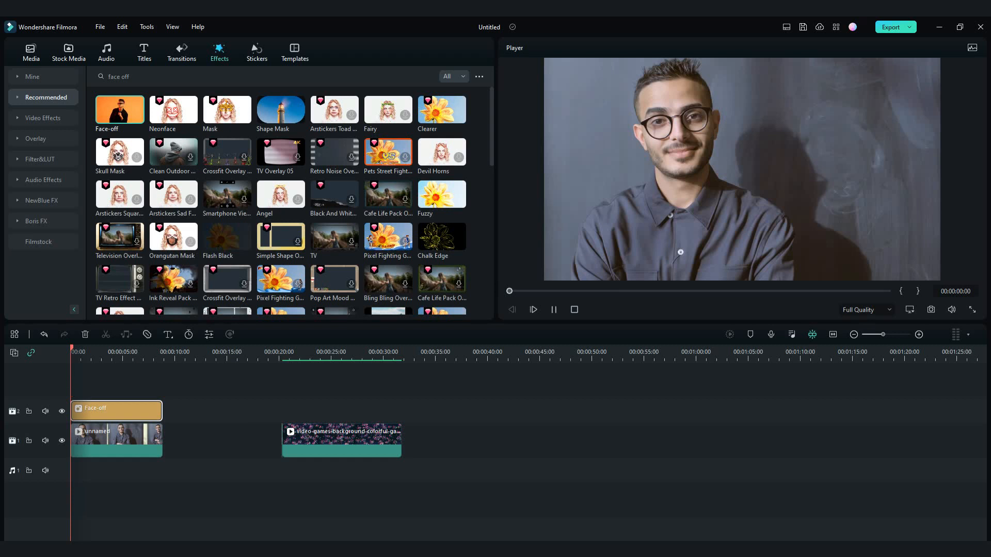
{"action": "left_click", "coordinate": [533, 310]}
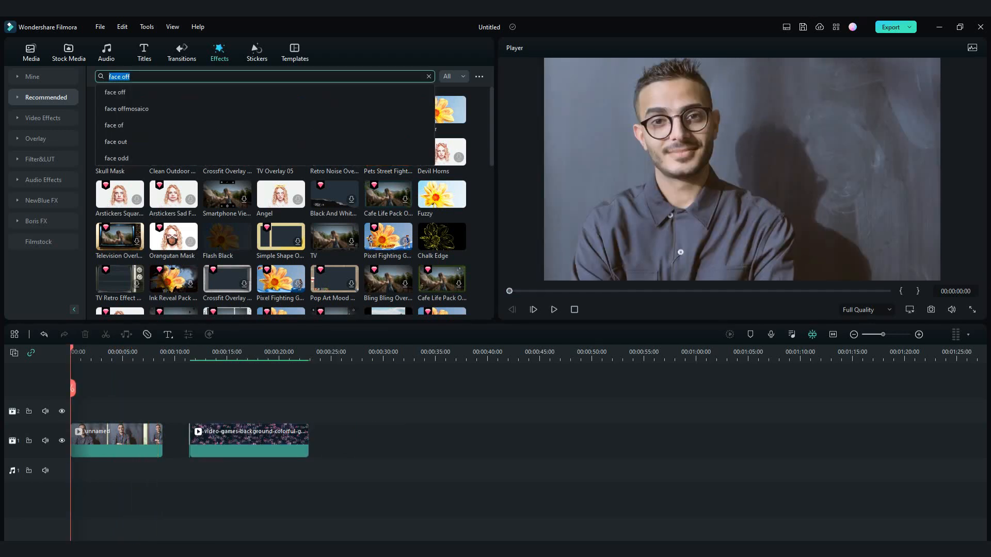
Search the effects for 'pixel' and scroll to the Pixelate Store effect
{"action": "type", "text": "pixel"}
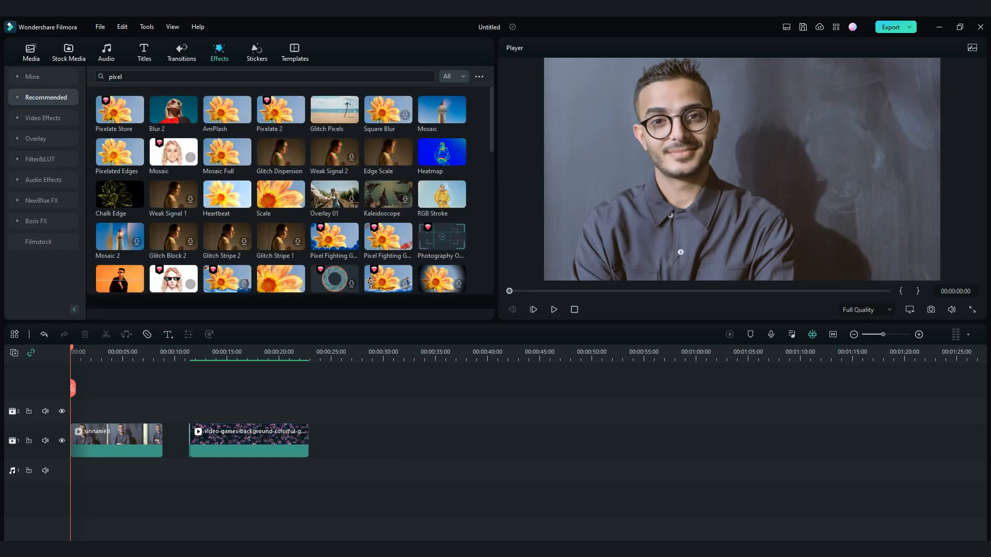
{"action": "scroll", "scroll_direction": "down", "scroll_amount": 3}
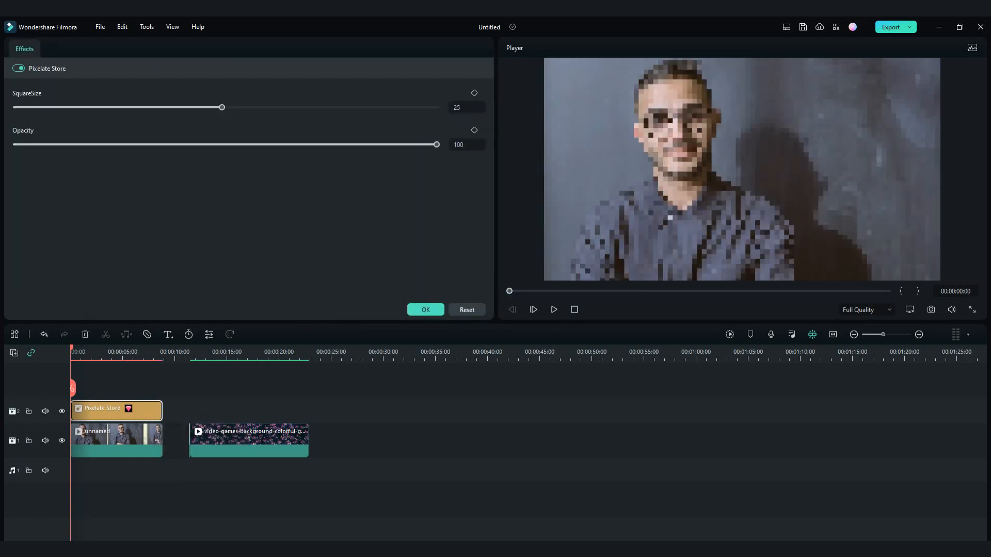
Raise the Pixelate Store SquareSize to 50 and adjust the Opacity slider down and back up
{"action": "left_click_drag", "start_coordinate": [222, 106], "coordinate": [298, 106]}
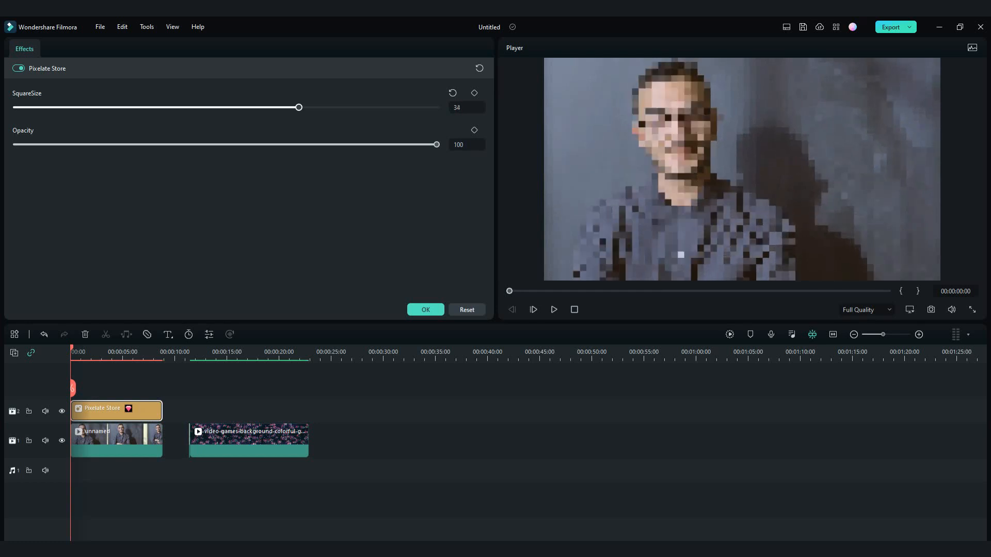
{"action": "left_click_drag", "start_coordinate": [299, 107], "coordinate": [419, 106]}
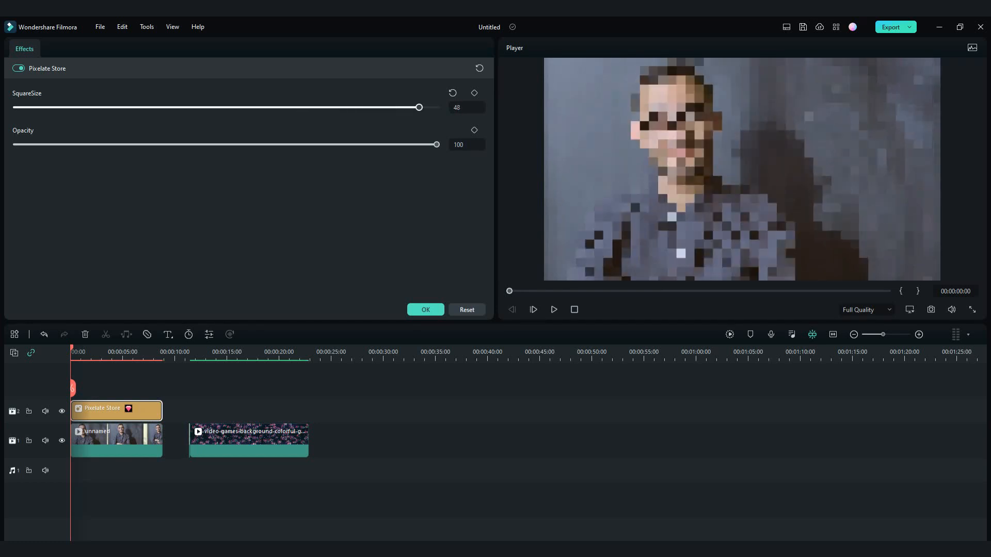
{"action": "left_click_drag", "start_coordinate": [435, 144], "coordinate": [322, 145]}
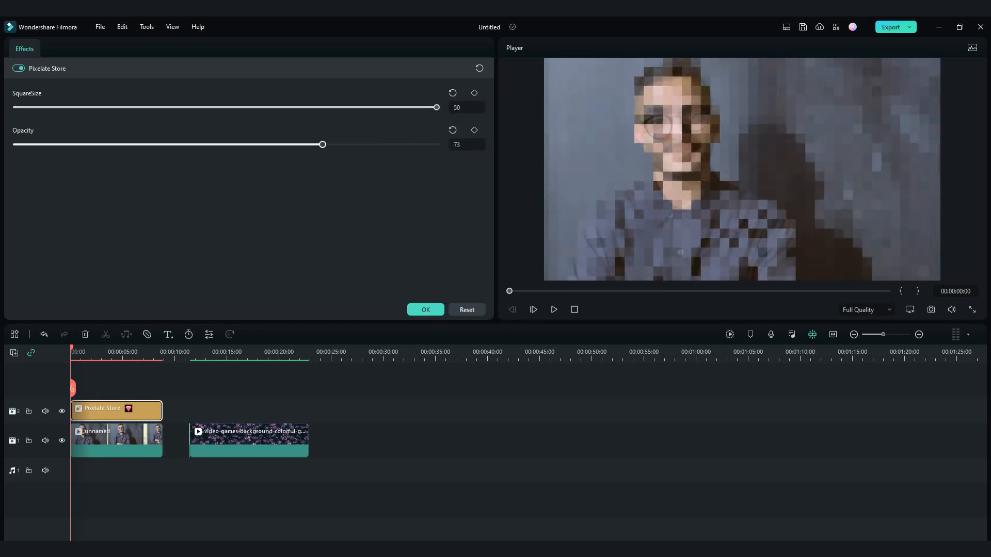
{"action": "left_click_drag", "start_coordinate": [323, 145], "coordinate": [436, 145]}
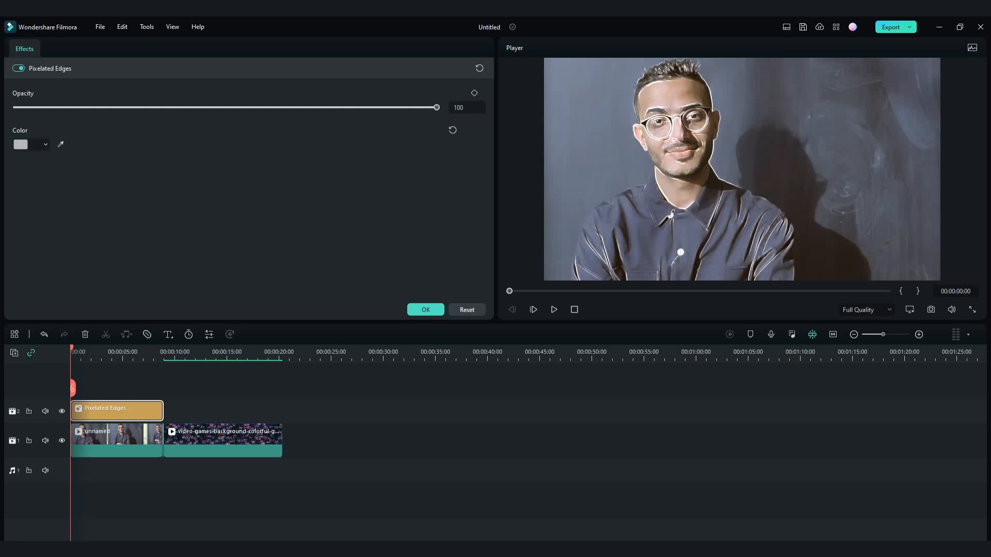
Set the Pixelated Edges colour to black and confirm the settings
{"action": "left_click", "coordinate": [45, 144]}
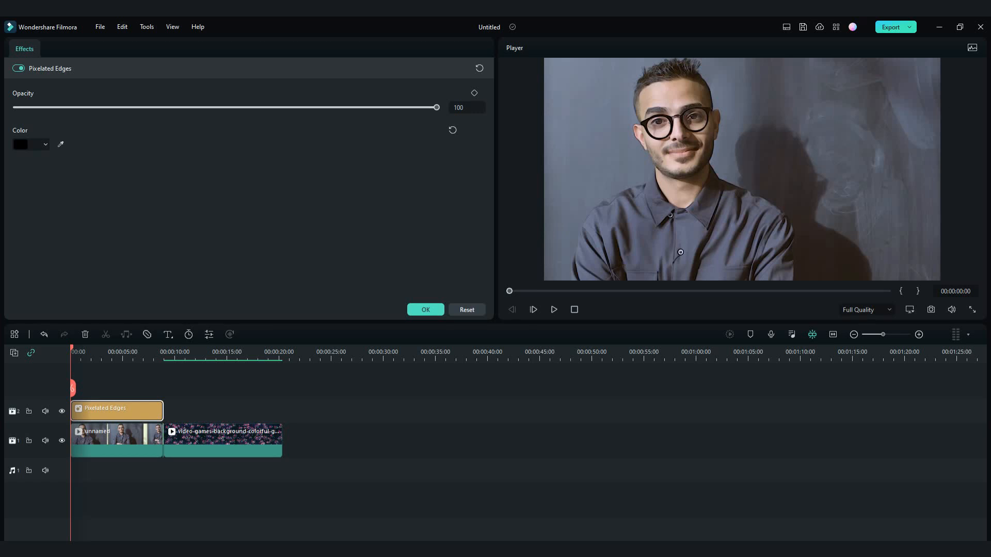
{"action": "left_click", "coordinate": [219, 48]}
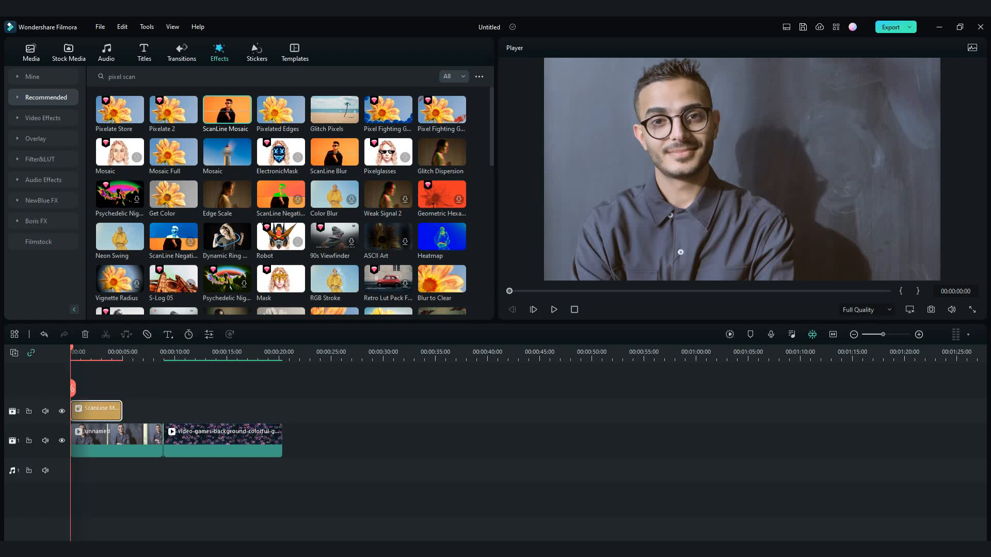
Adjust the ScanLine Mosaic slider in its settings and play the preview into the game-controller clip
{"action": "double_click", "coordinate": [96, 410]}
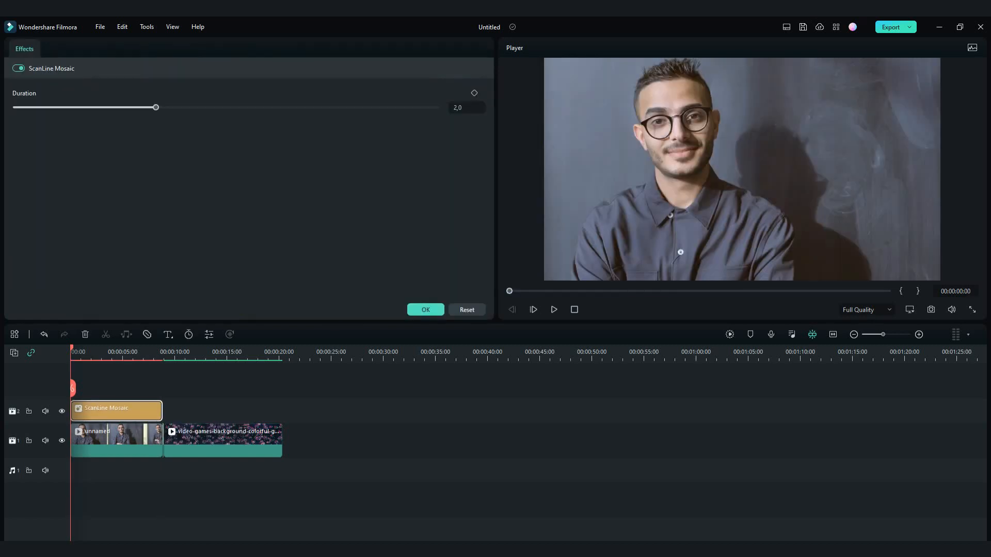
{"action": "left_click_drag", "start_coordinate": [155, 107], "coordinate": [239, 107]}
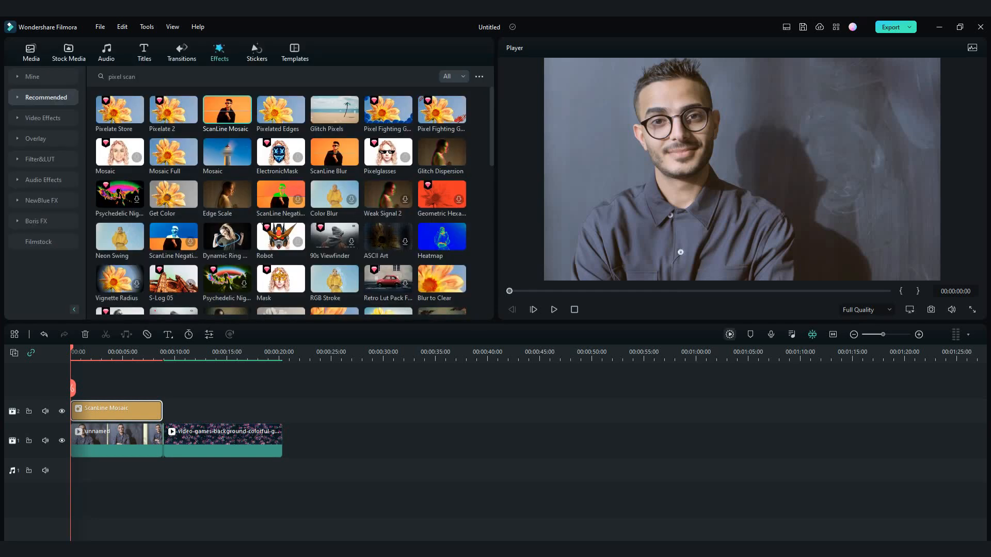
{"action": "left_click", "coordinate": [554, 309]}
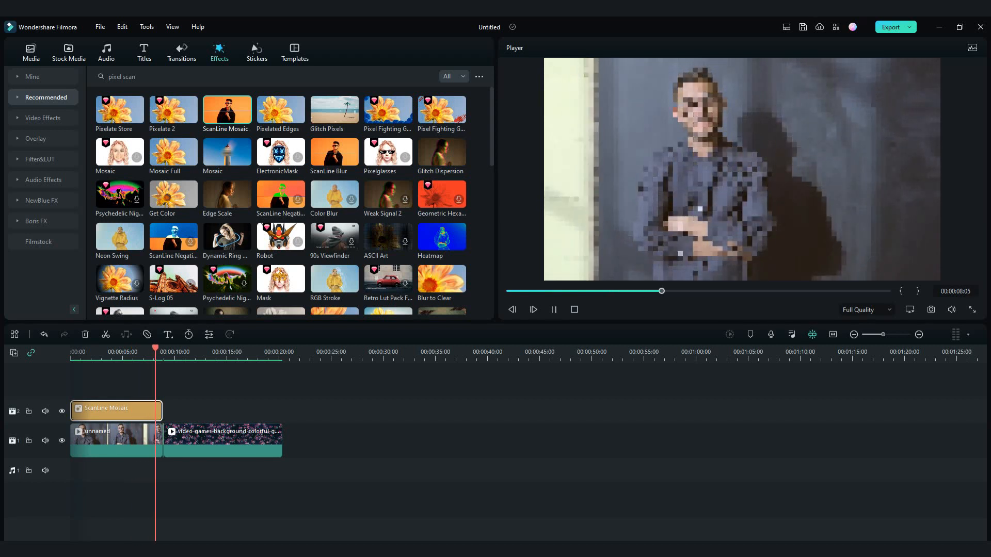
{"action": "left_click", "coordinate": [553, 310]}
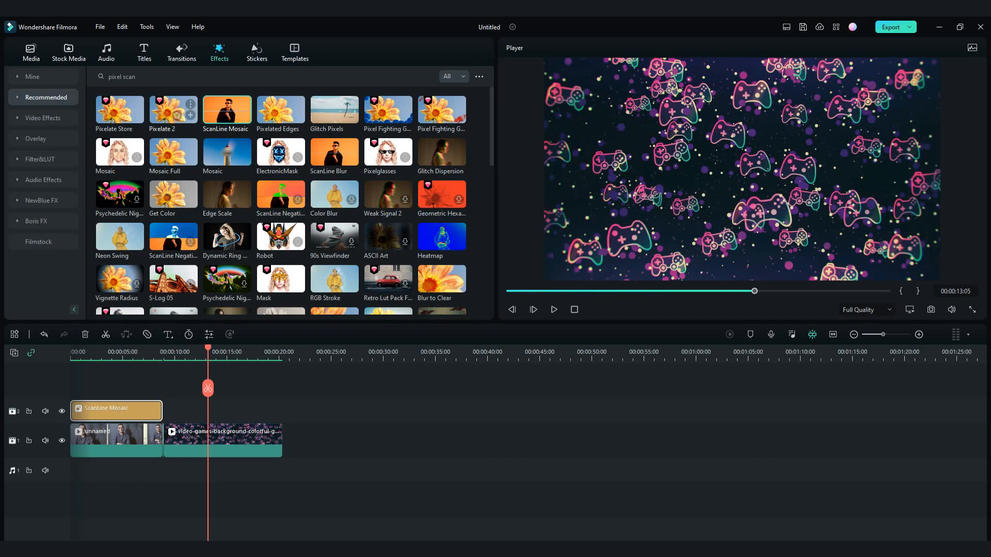
Add Pixelate 2 after ScanLine Mosaic and stretch it to the end of the game-controller clip
{"action": "left_click_drag", "start_coordinate": [174, 108], "coordinate": [190, 410]}
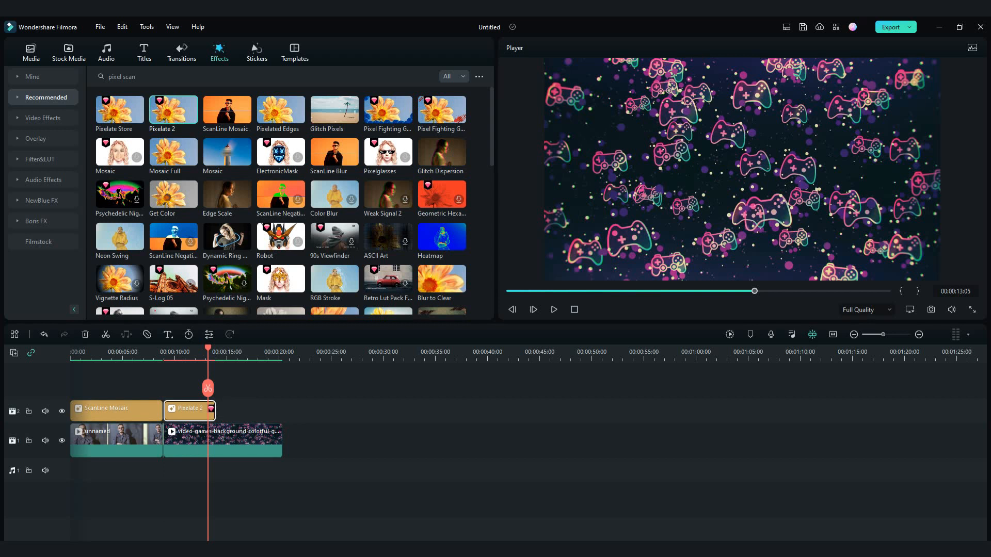
{"action": "left_click_drag", "start_coordinate": [211, 409], "coordinate": [282, 408]}
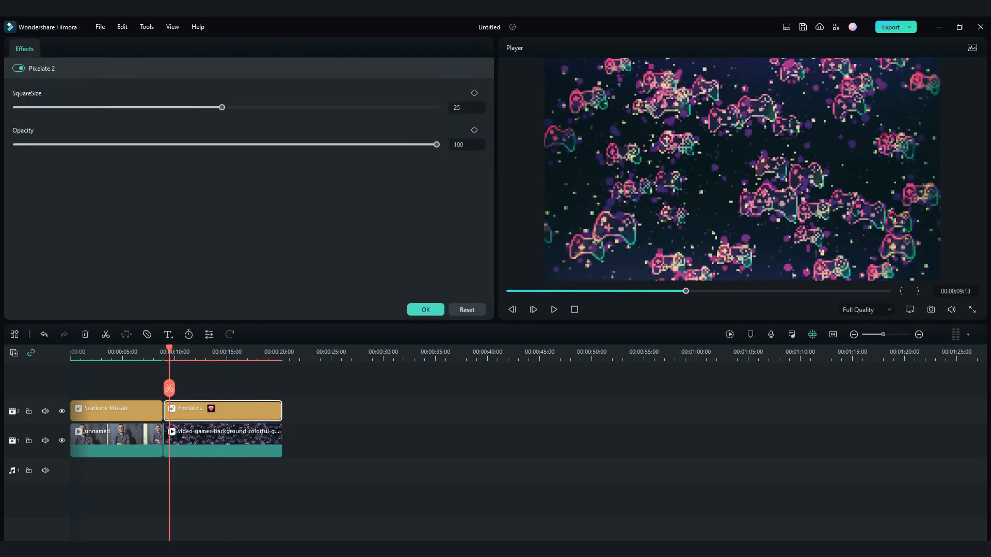
Shrink the Pixelate 2 squares to nearly nothing, raise them back up, and play the pixelated clip
{"action": "left_click_drag", "start_coordinate": [222, 108], "coordinate": [127, 108]}
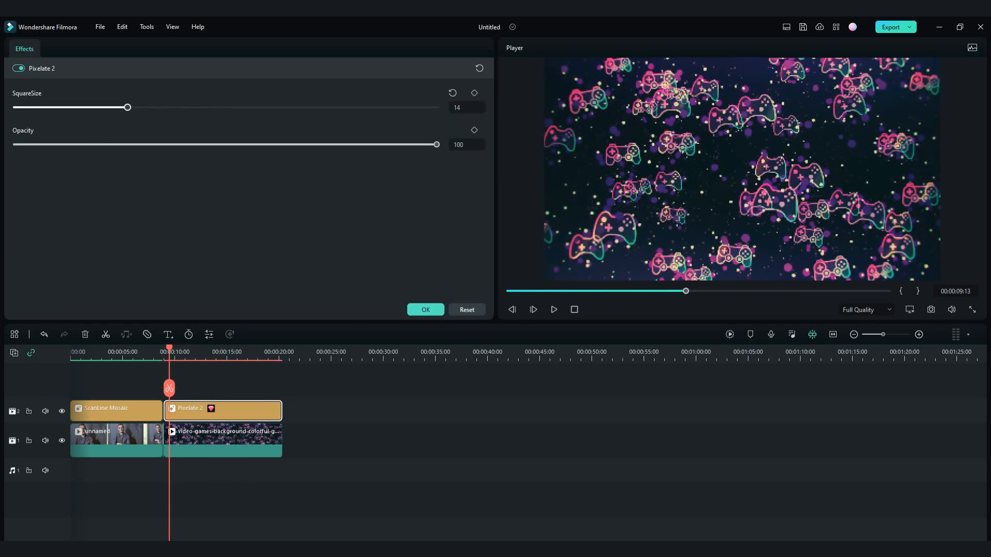
{"action": "left_click_drag", "start_coordinate": [128, 108], "coordinate": [23, 108]}
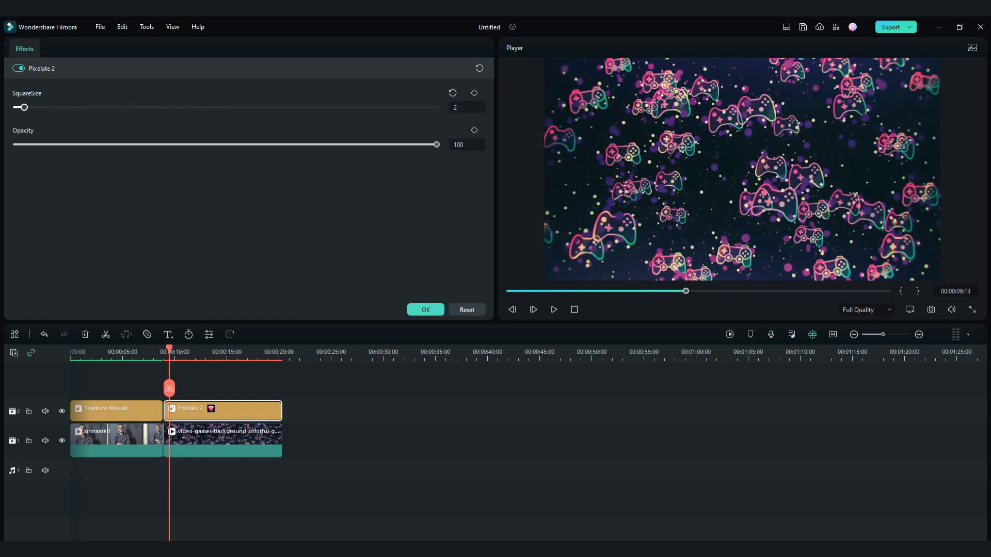
{"action": "left_click_drag", "start_coordinate": [24, 106], "coordinate": [238, 106]}
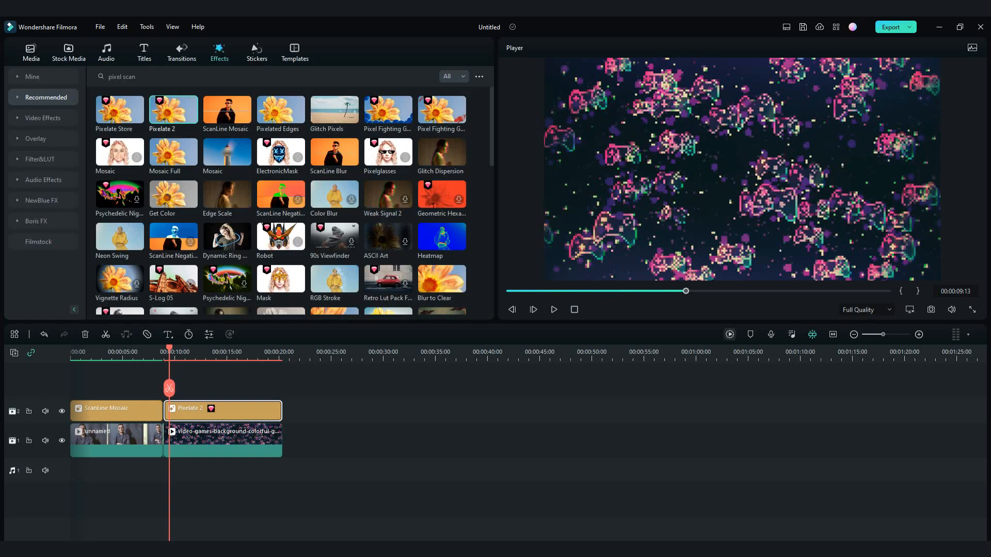
{"action": "left_click", "coordinate": [553, 310]}
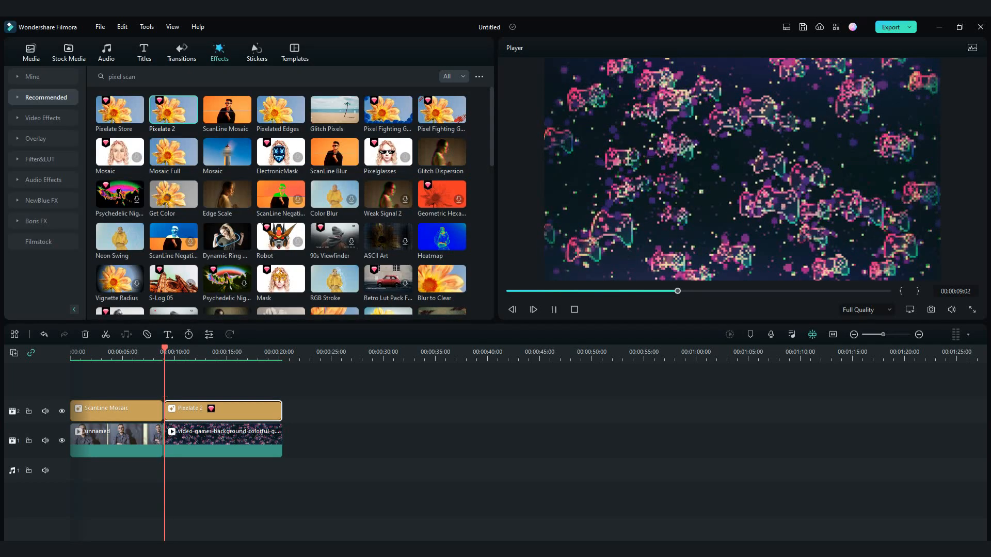